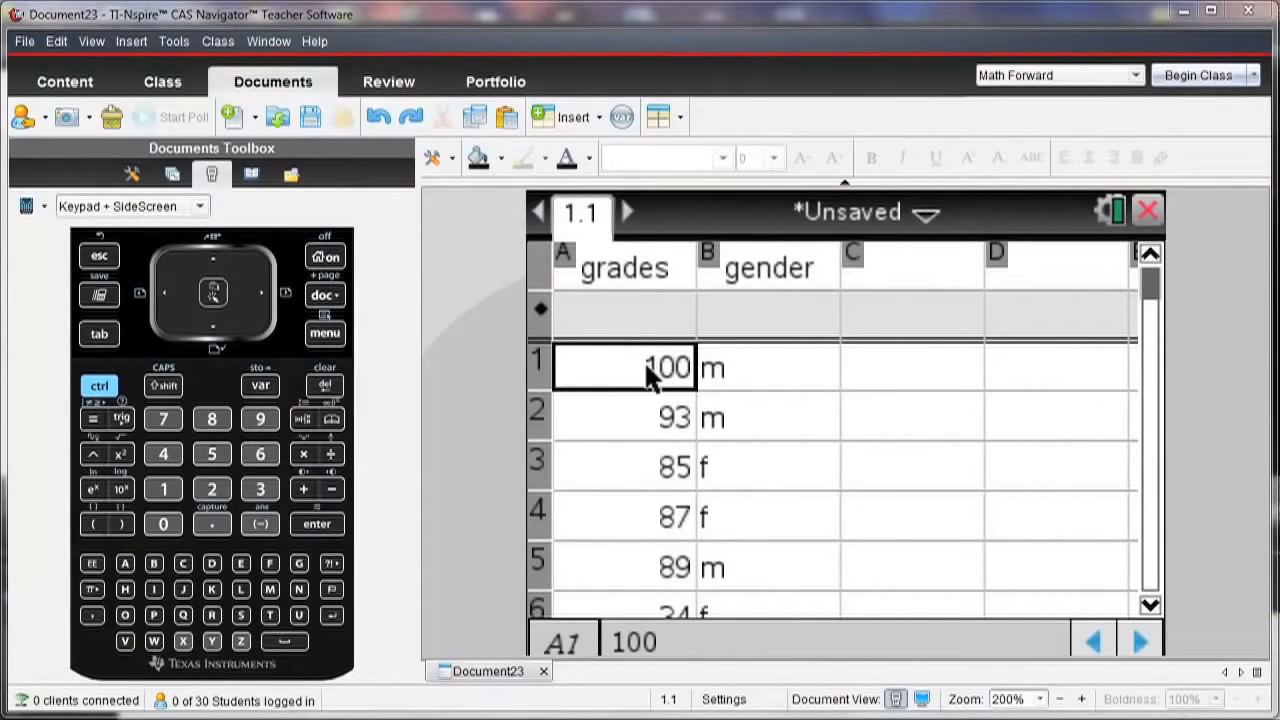
{"action": "mouse_move", "coordinate": [642, 413]}
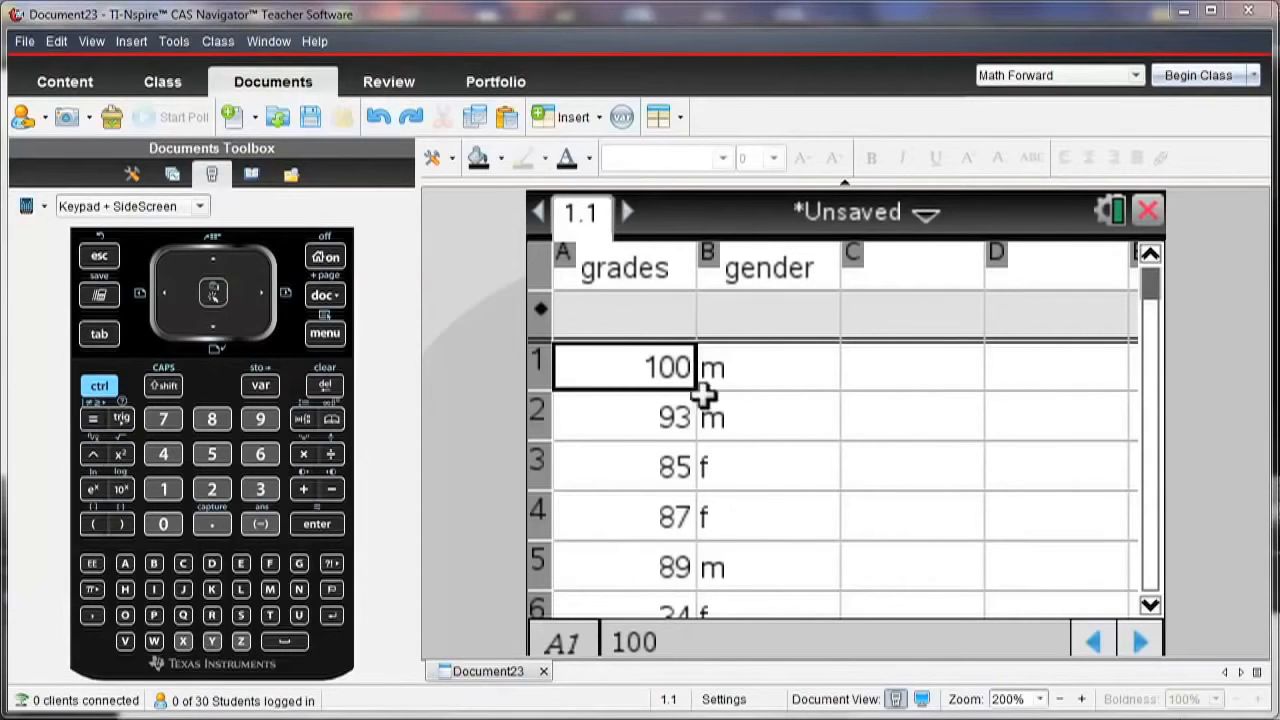
{"action": "mouse_move", "coordinate": [655, 460]}
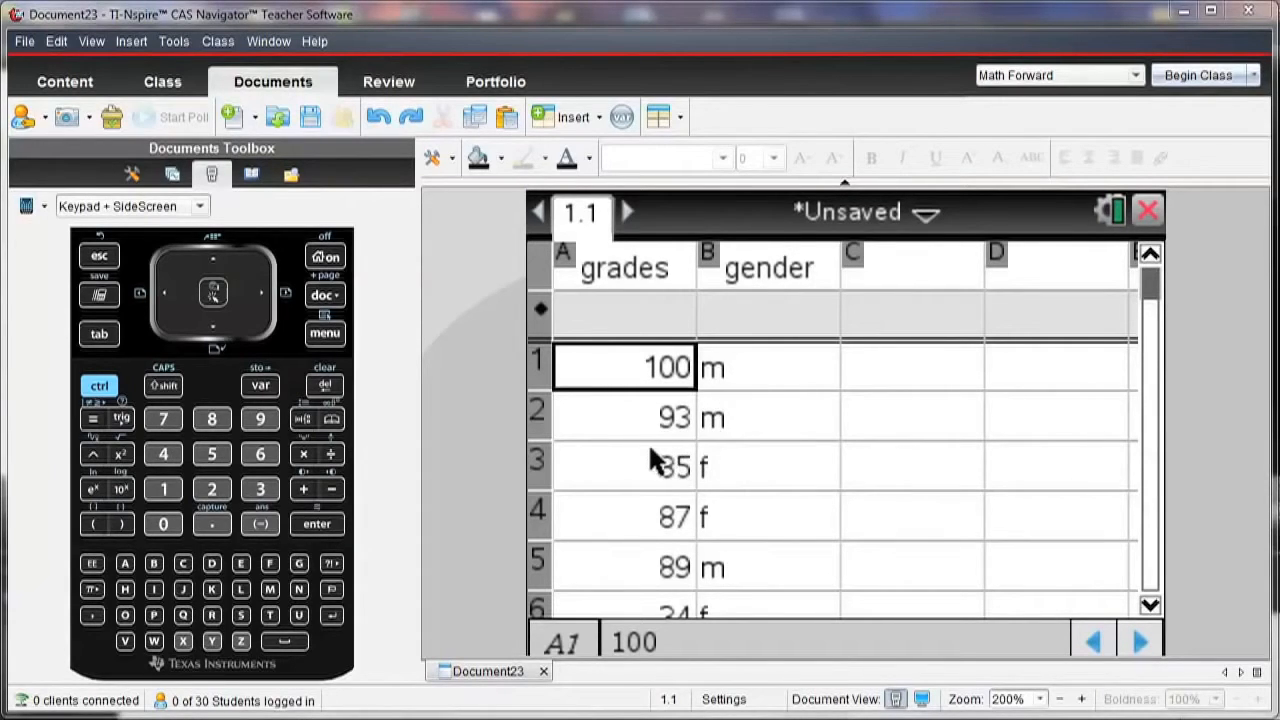
- Insert a new Data & Statistics page and plot grades on the horizontal axis
{"action": "left_click", "coordinate": [624, 466]}
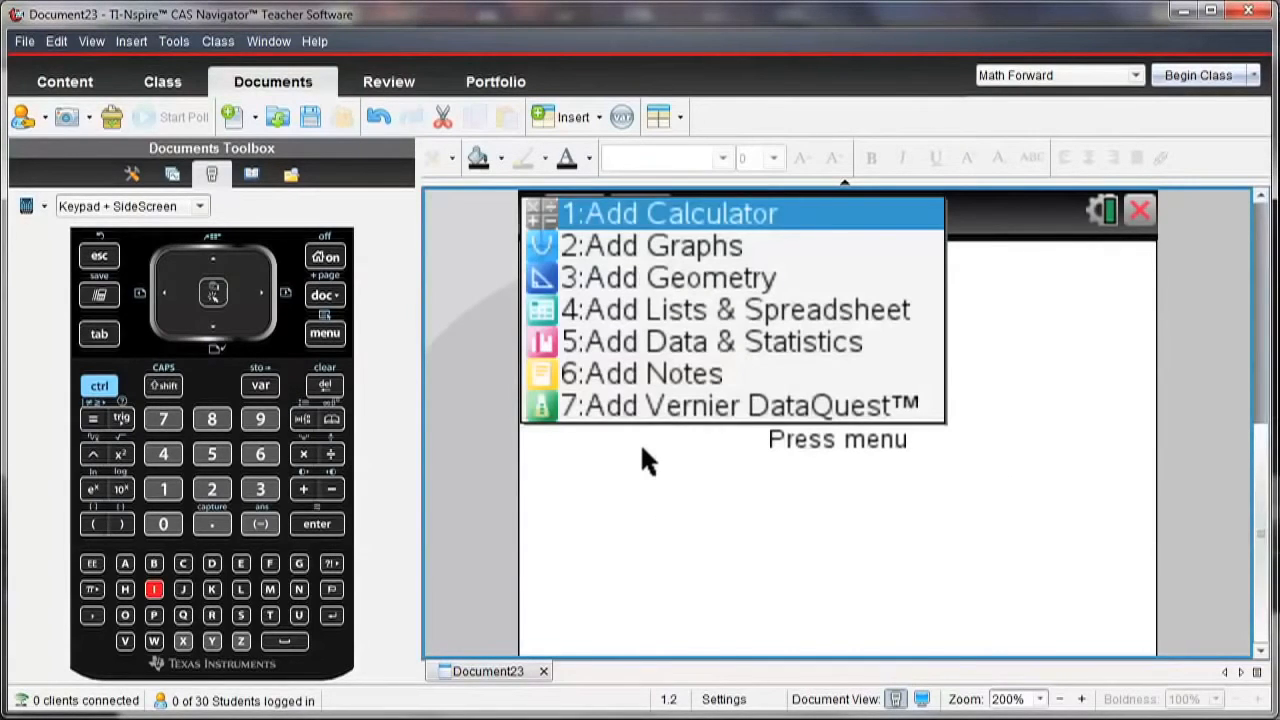
{"action": "left_click", "coordinate": [711, 341]}
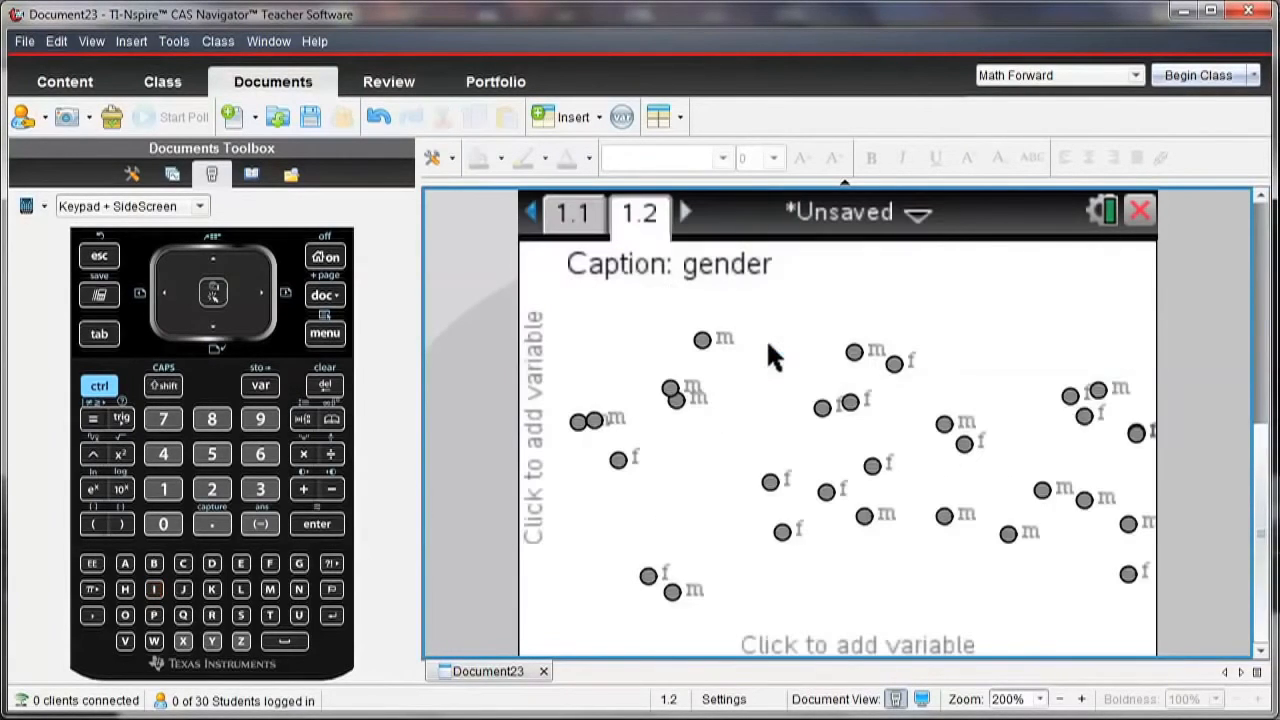
{"action": "left_click", "coordinate": [855, 644]}
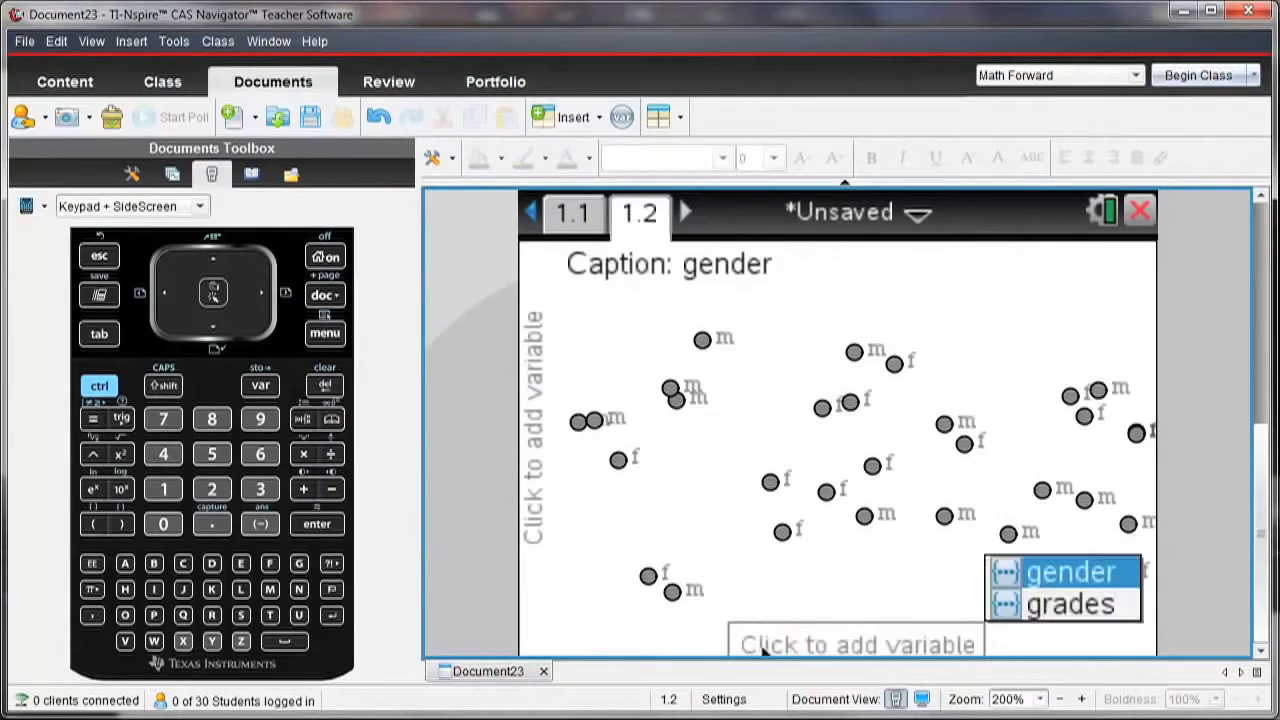
{"action": "left_click", "coordinate": [1070, 603]}
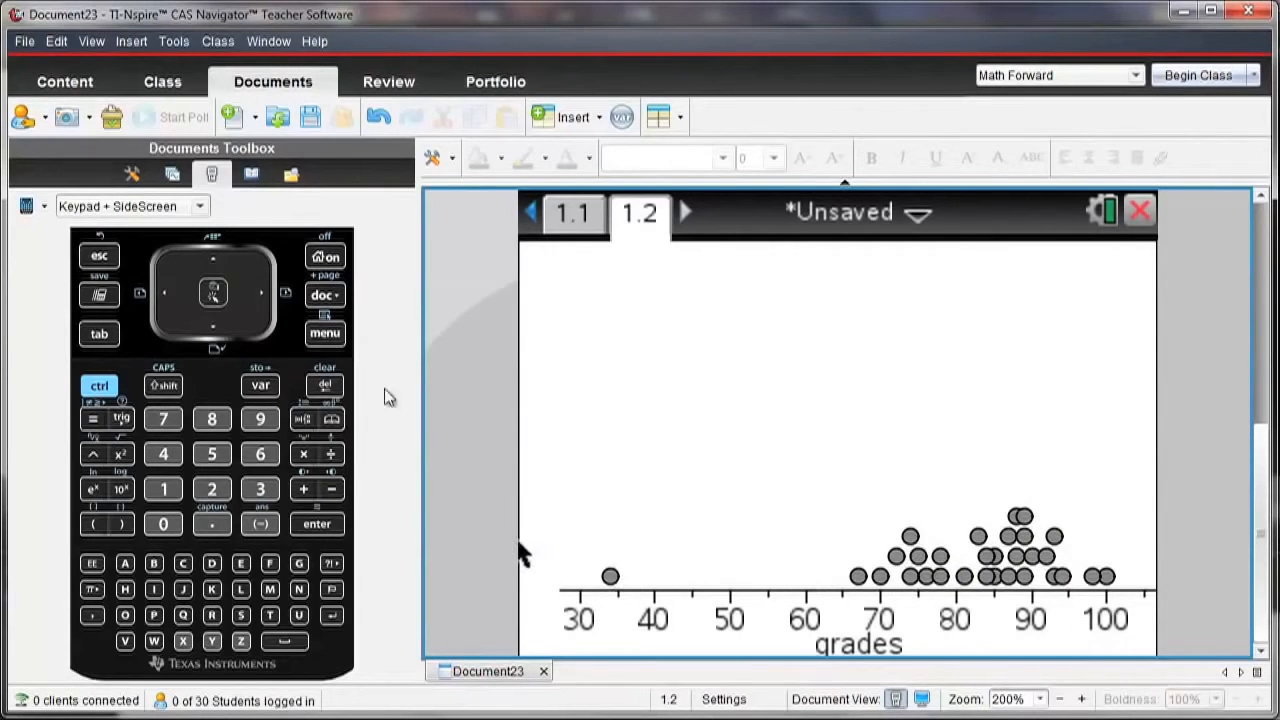
- Change the grades plot type from dot plot to box plot
{"action": "left_click", "coordinate": [324, 333]}
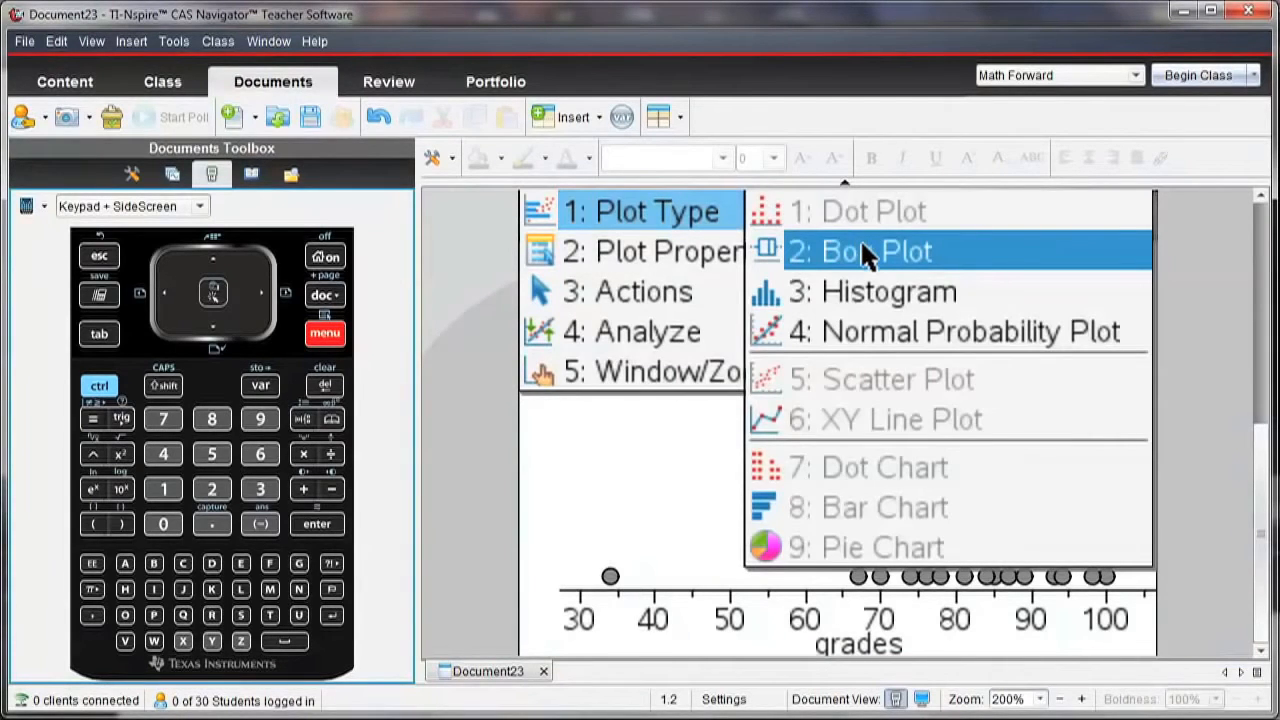
{"action": "left_click", "coordinate": [875, 251]}
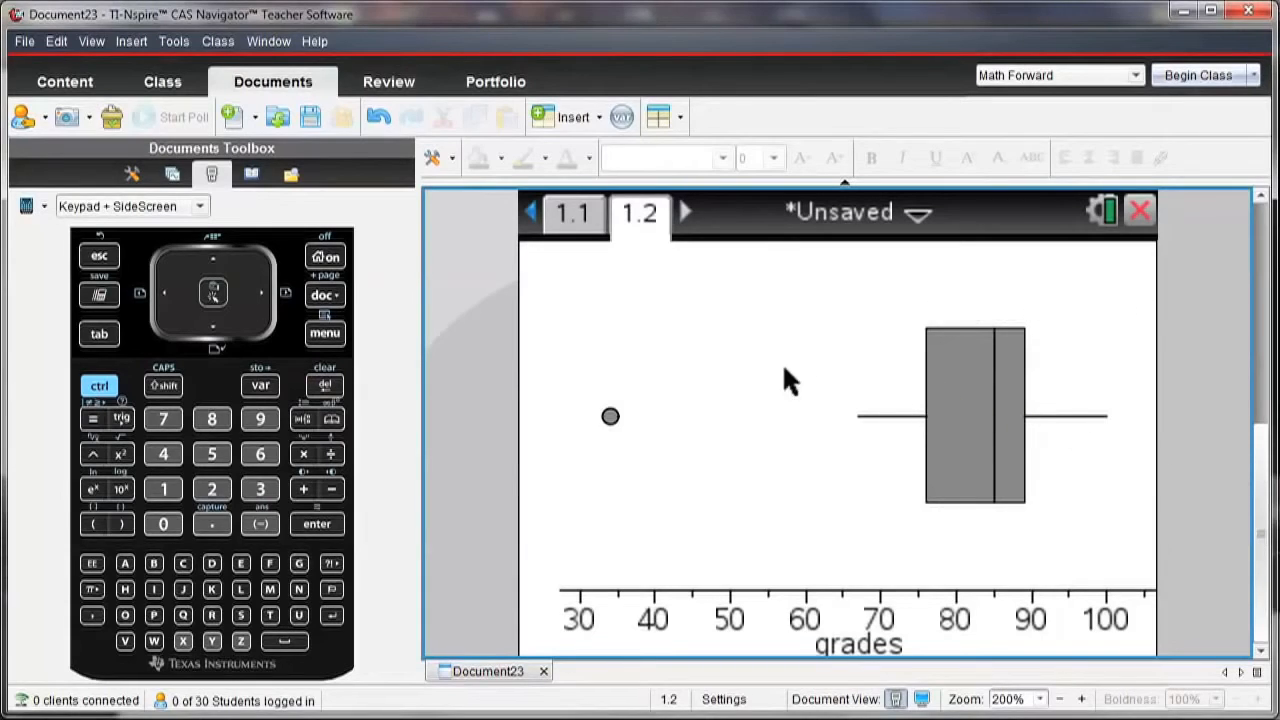
{"action": "mouse_move", "coordinate": [610, 390]}
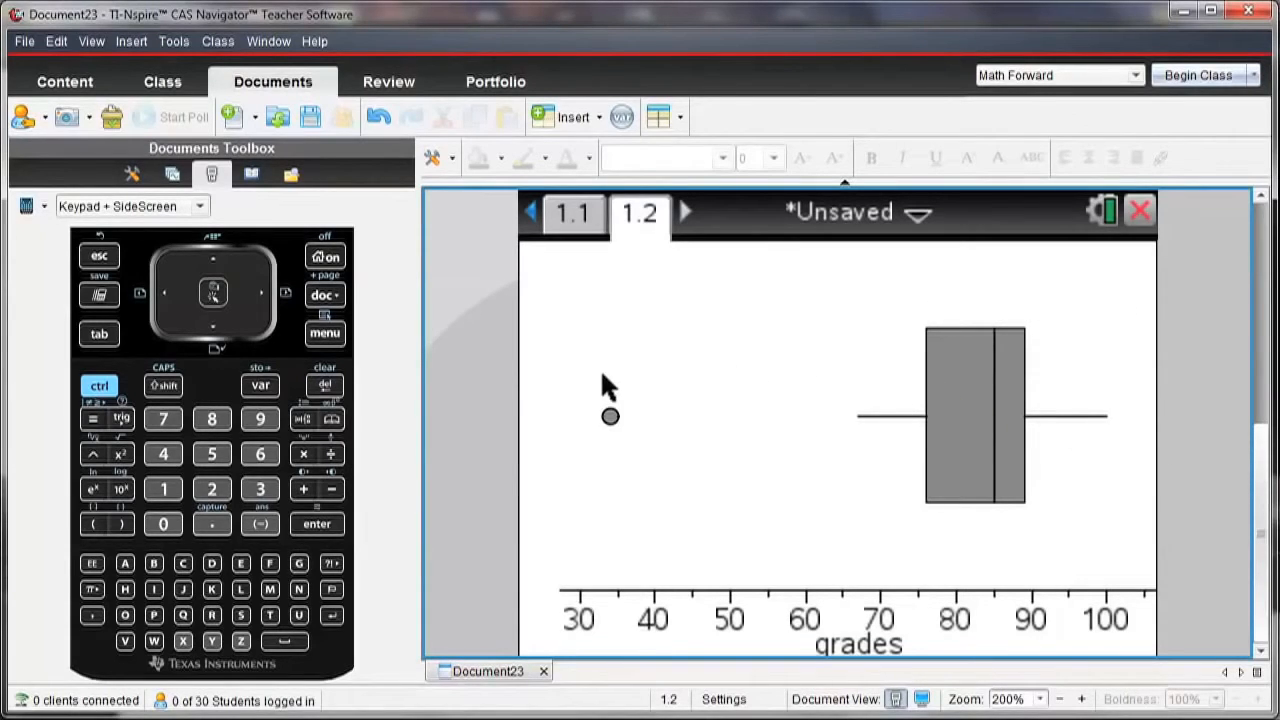
{"action": "mouse_move", "coordinate": [700, 360]}
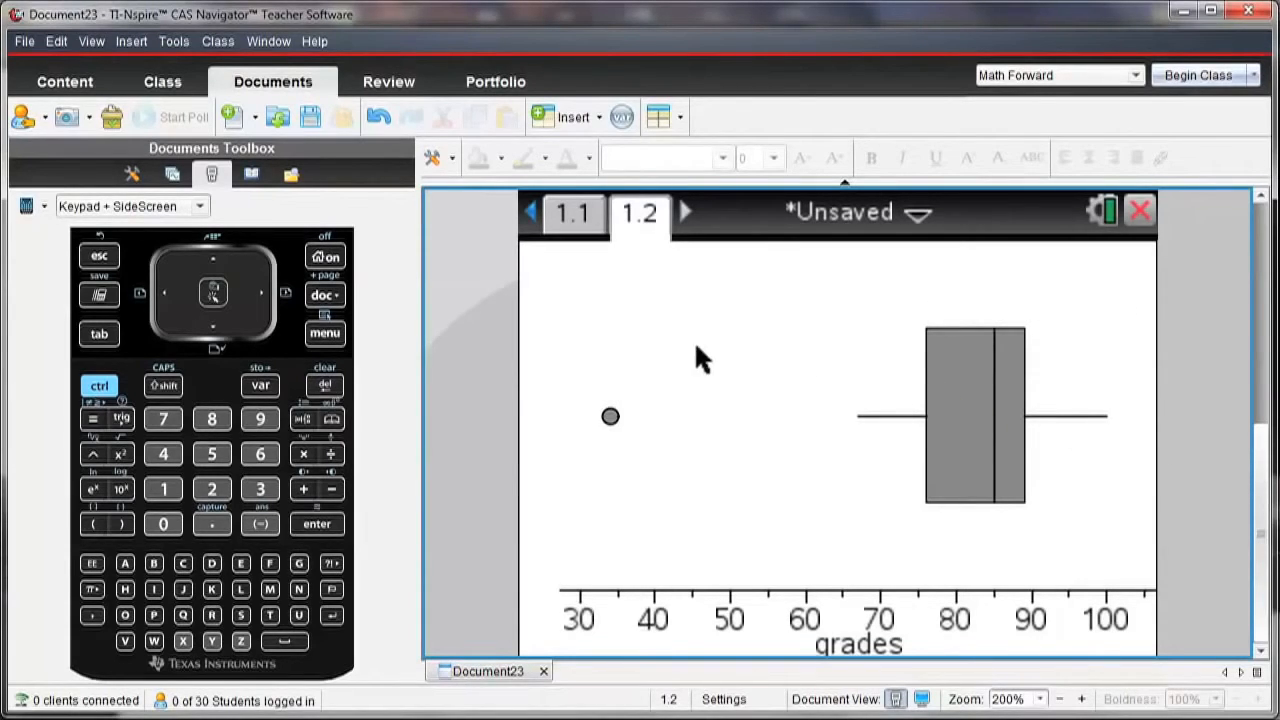
{"action": "mouse_move", "coordinate": [575, 325]}
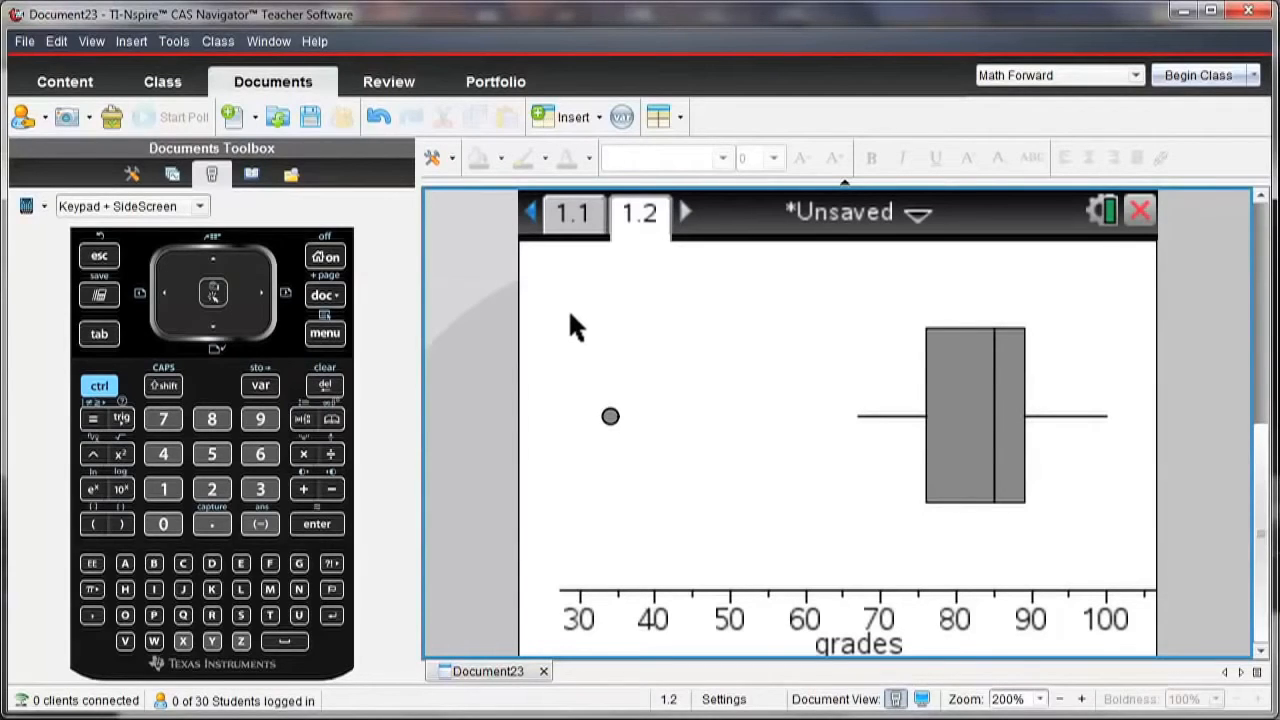
- Add gender on the vertical axis to get separate f and m box plots
{"action": "left_click", "coordinate": [610, 417]}
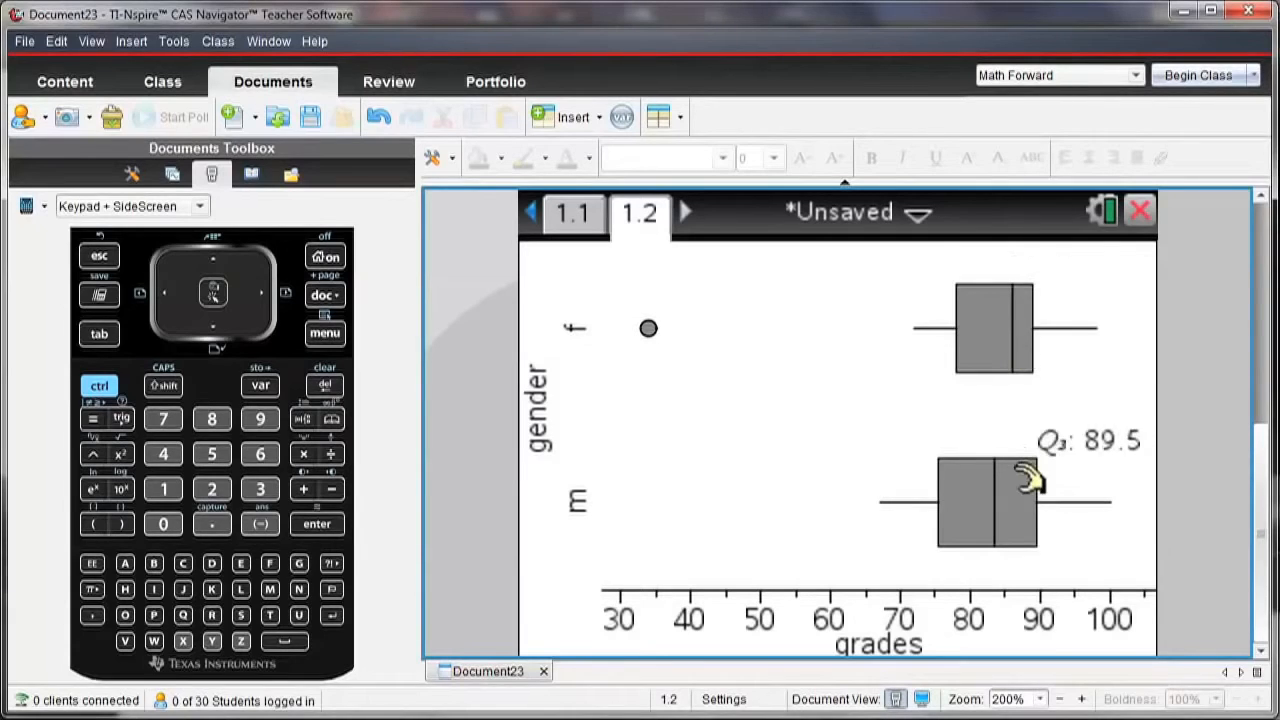
{"action": "mouse_move", "coordinate": [1005, 428]}
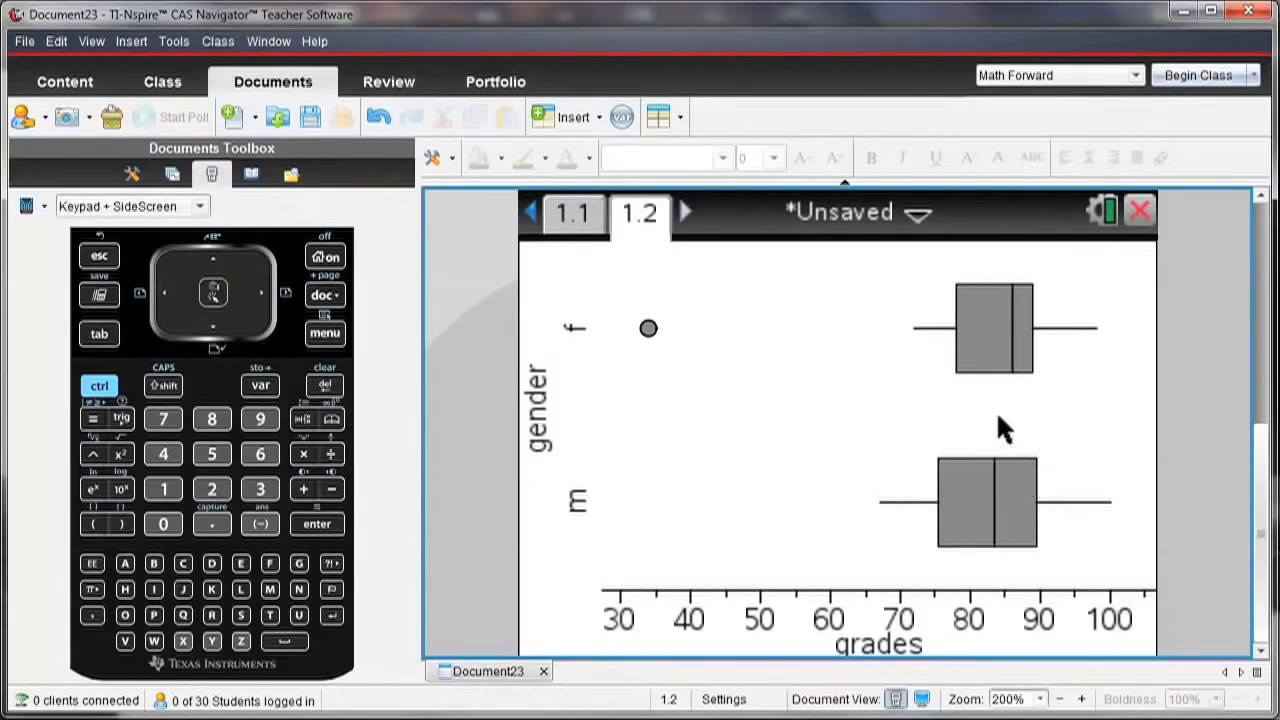
- Set the box plot fill colors, giving the m box a green fill
{"action": "right_click", "coordinate": [1000, 330]}
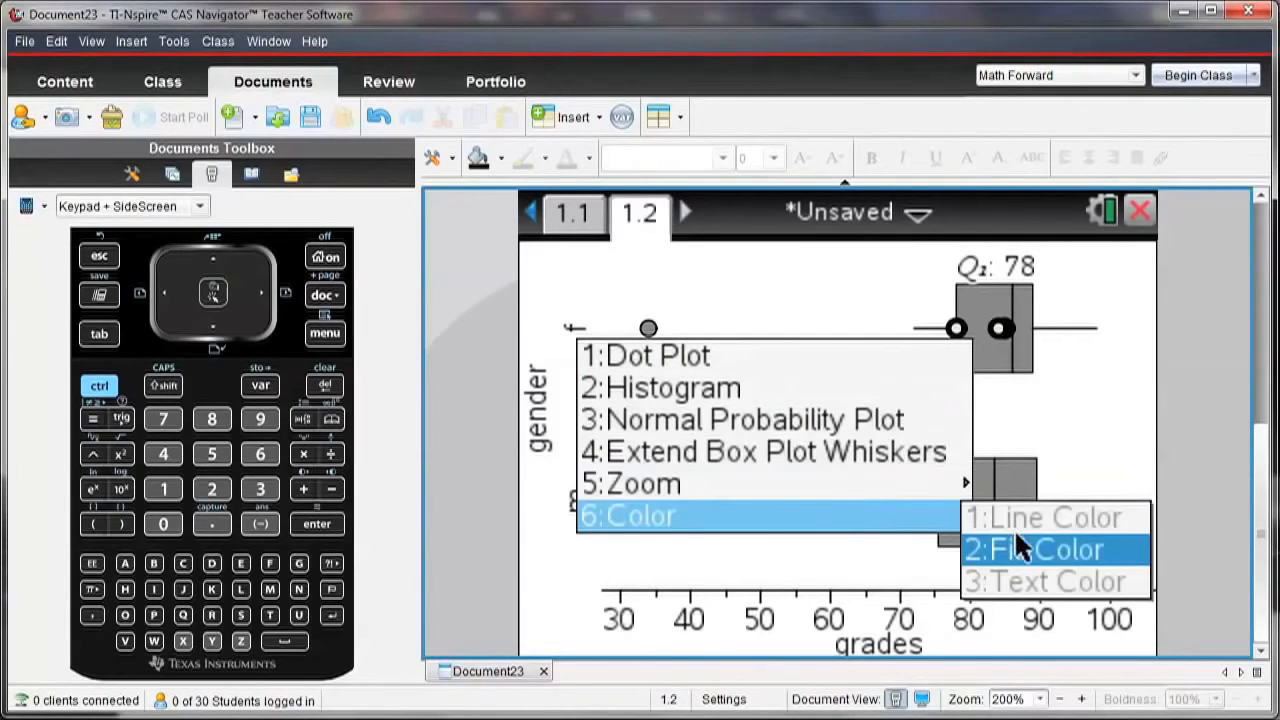
{"action": "left_click", "coordinate": [1038, 549]}
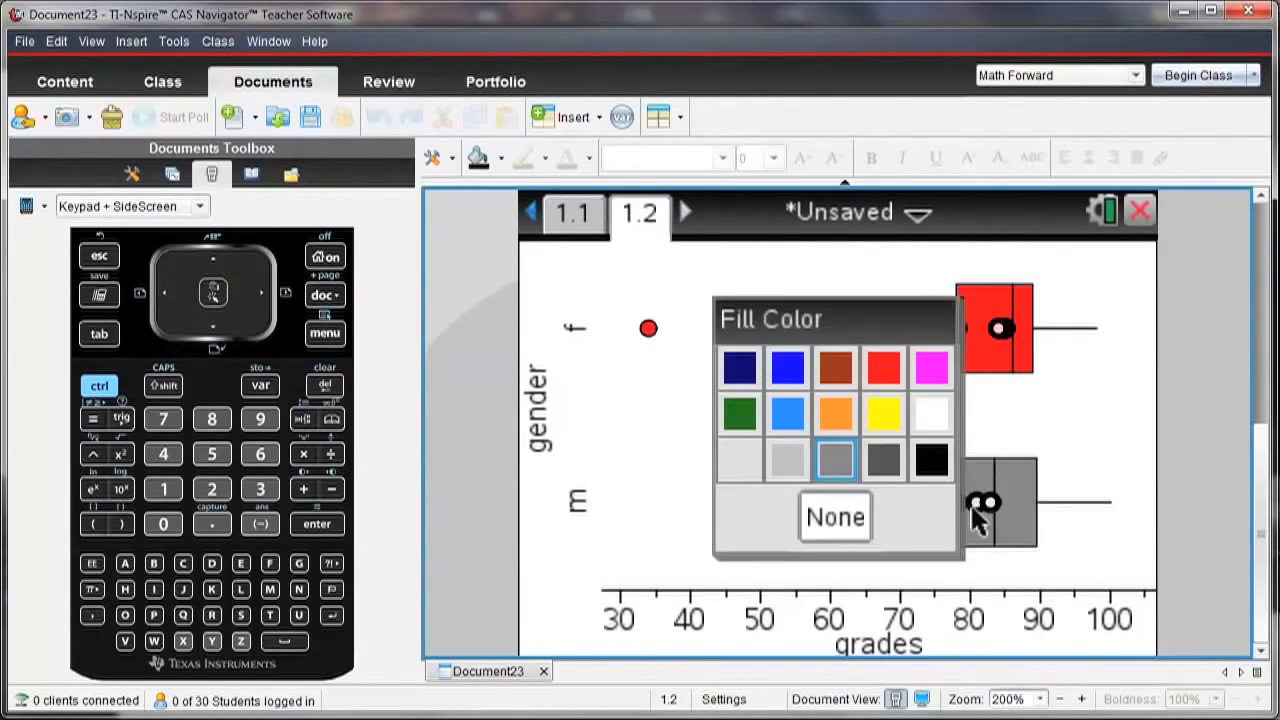
{"action": "left_click", "coordinate": [738, 413]}
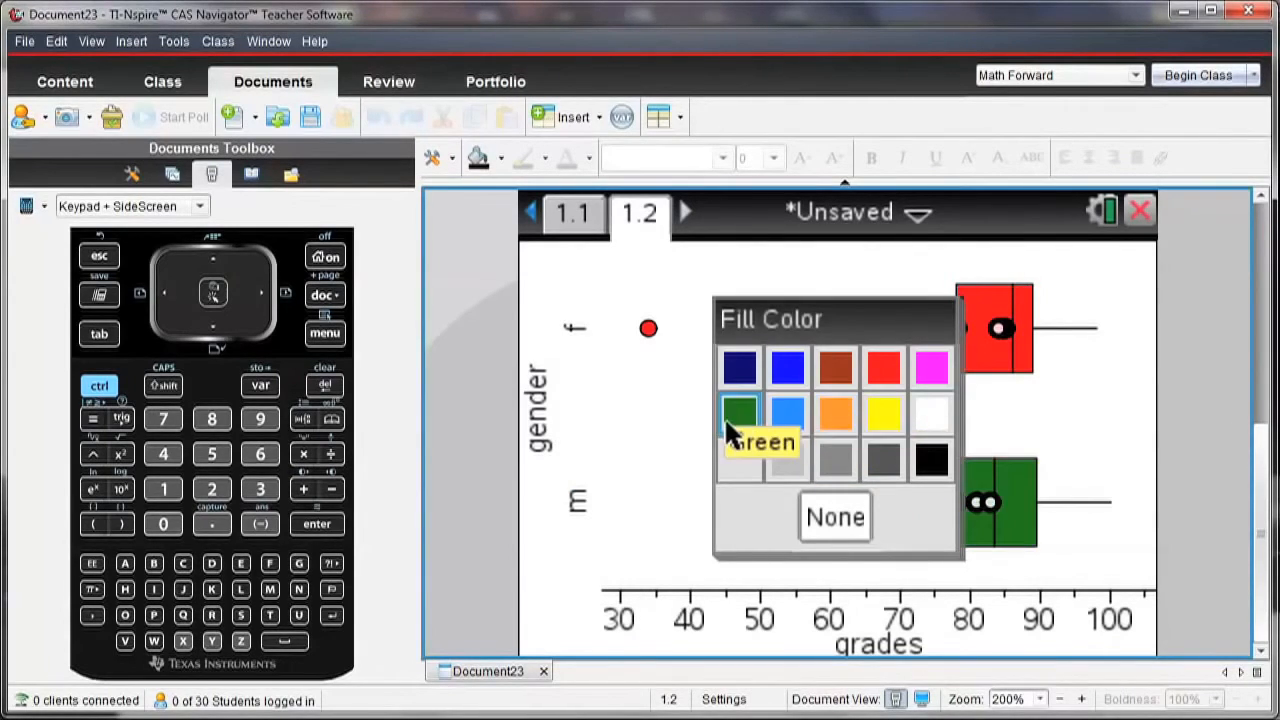
{"action": "left_click", "coordinate": [739, 413]}
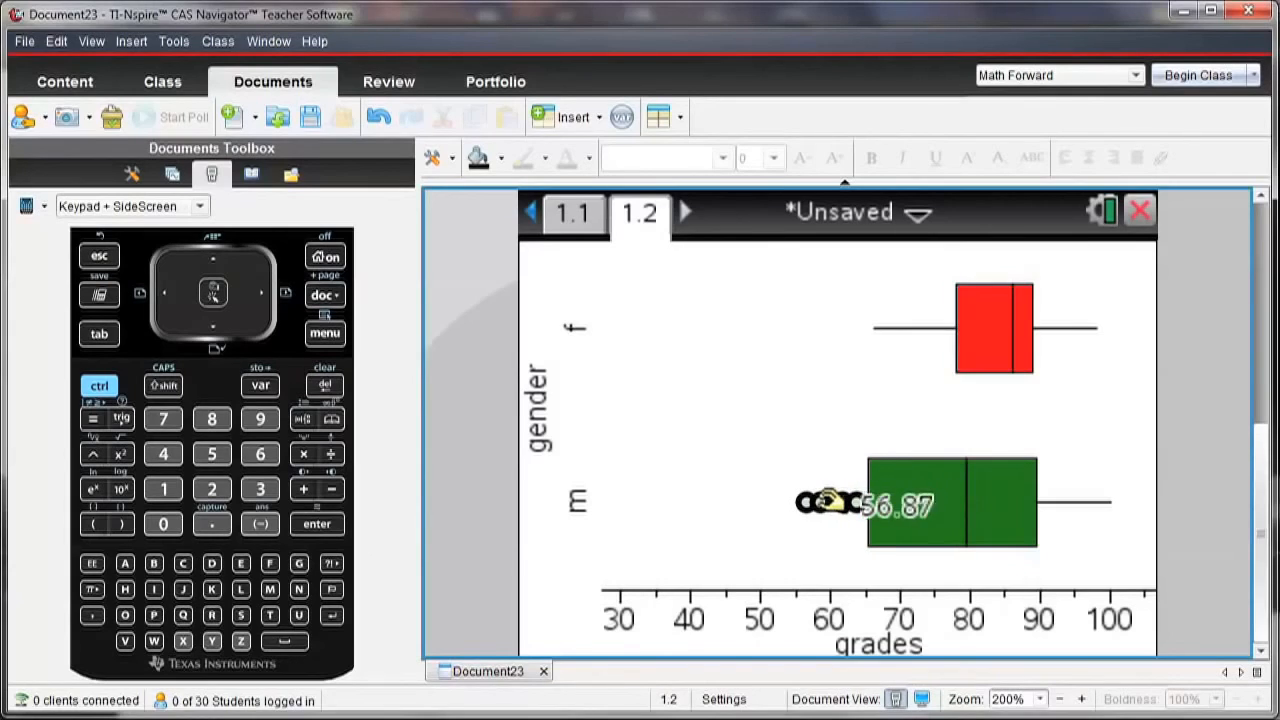
- Drag the low m grade left to about 51.65
{"action": "left_click_drag", "start_coordinate": [830, 503], "coordinate": [785, 503]}
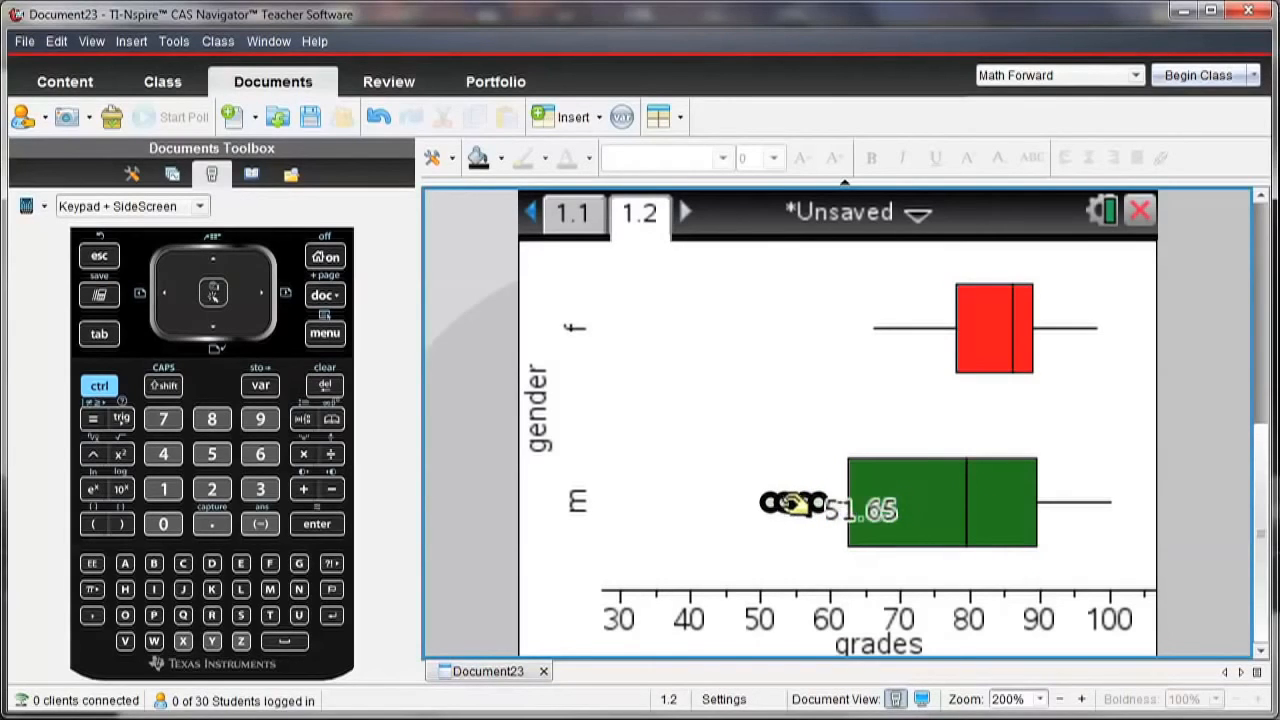